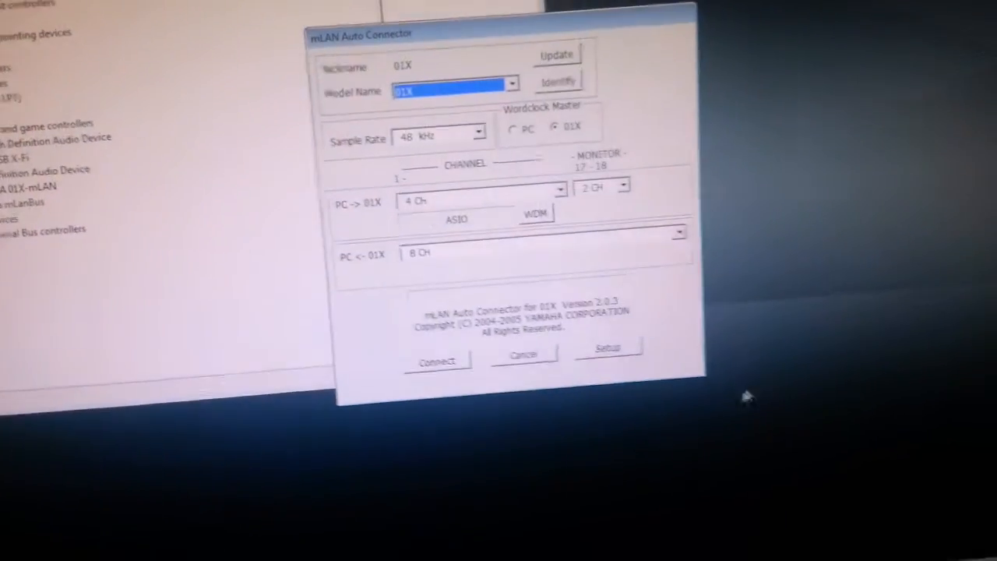
Step: Connect the 01X over mLAN at 48 kHz with 4 channels out and 8 channels back
left_click(436, 360)
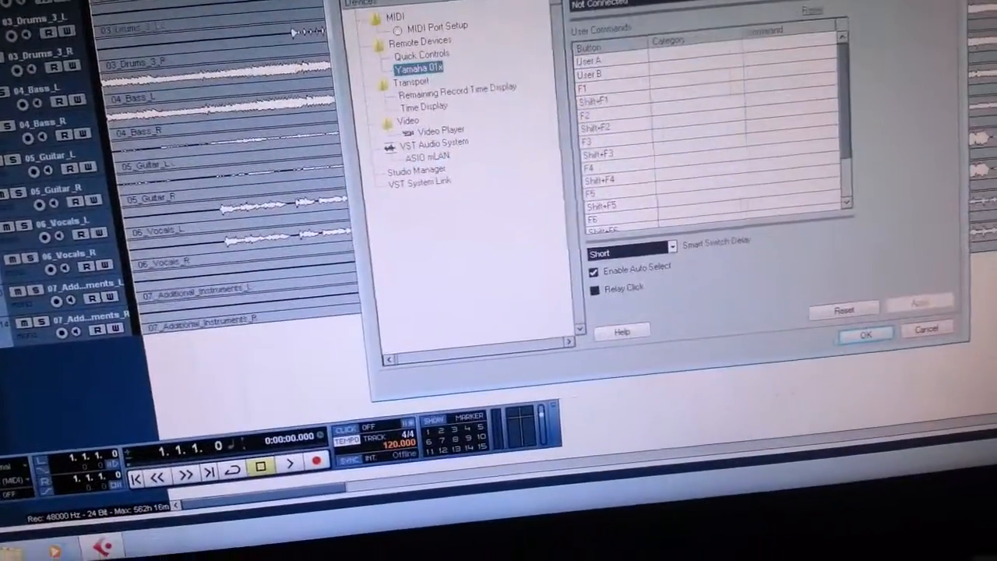
Step: Confirm Device Setup with Yamaha 01X as remote device and ASIO mLAN audio system
left_click(608, 85)
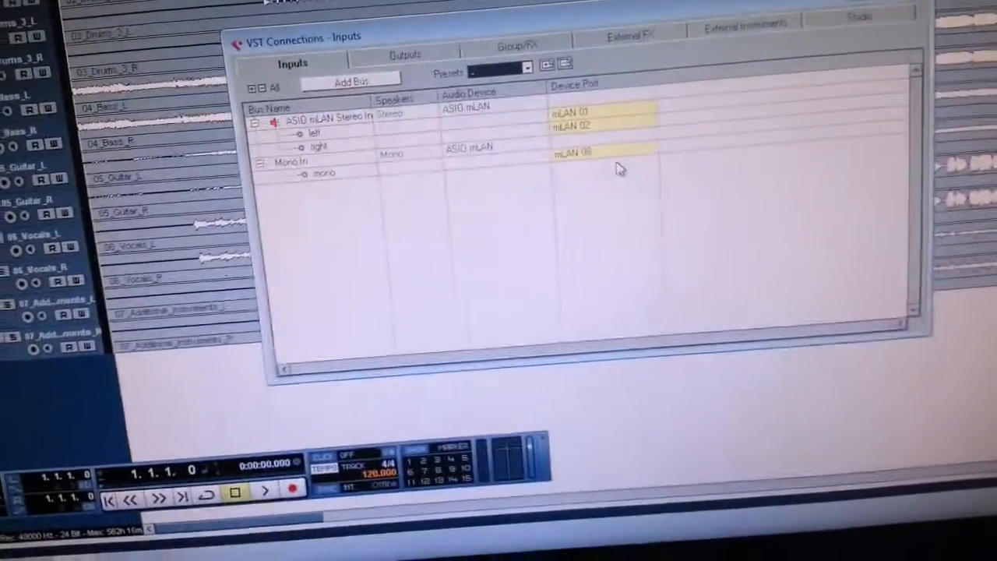
Step: Route the mono input and right output channel to mLAN ports and start playback
left_click(405, 53)
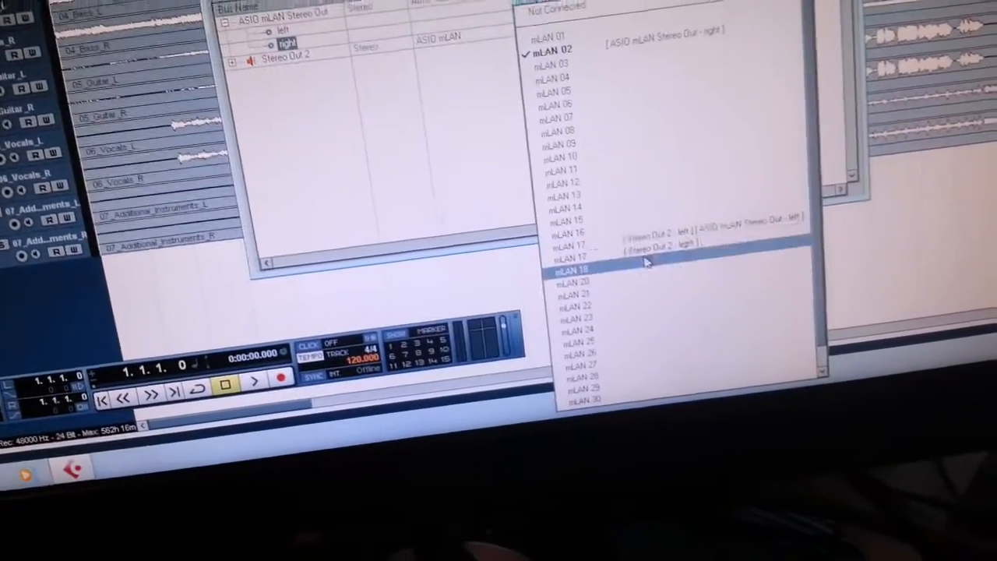
left_click(574, 270)
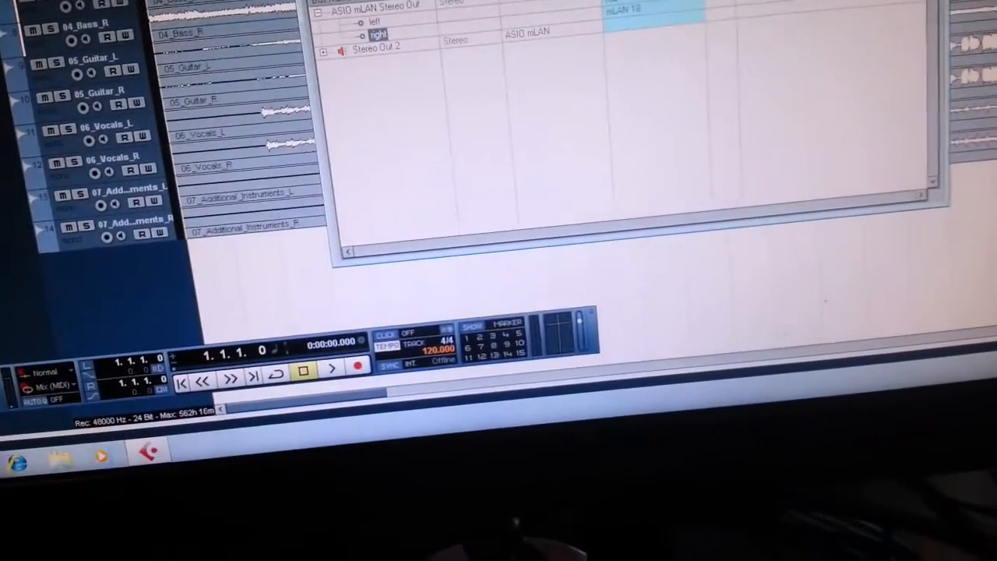
left_click(330, 368)
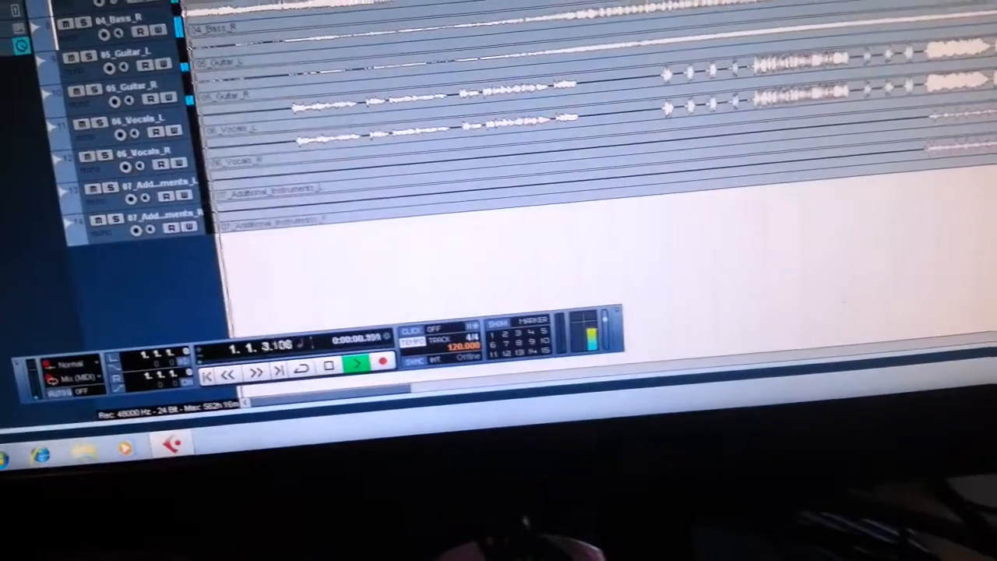